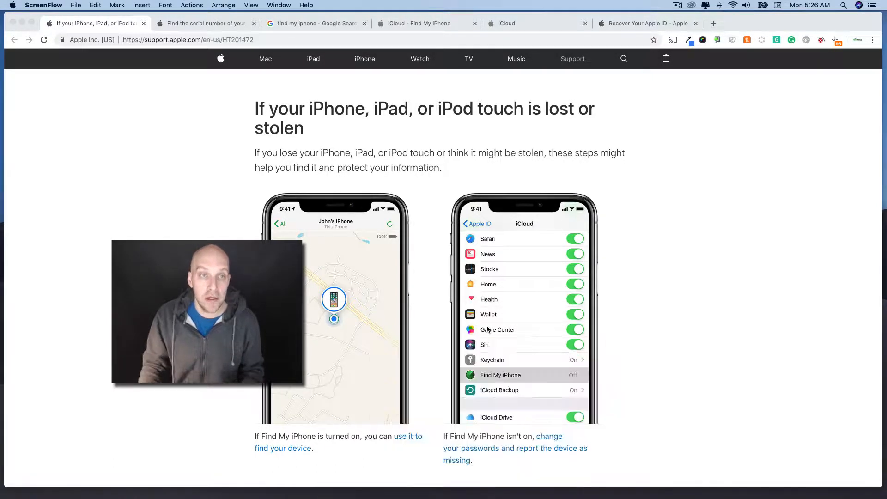
# Step: Scroll down the iCloud Find My iPhone page showing all devices offline
pyautogui.scroll(-3)
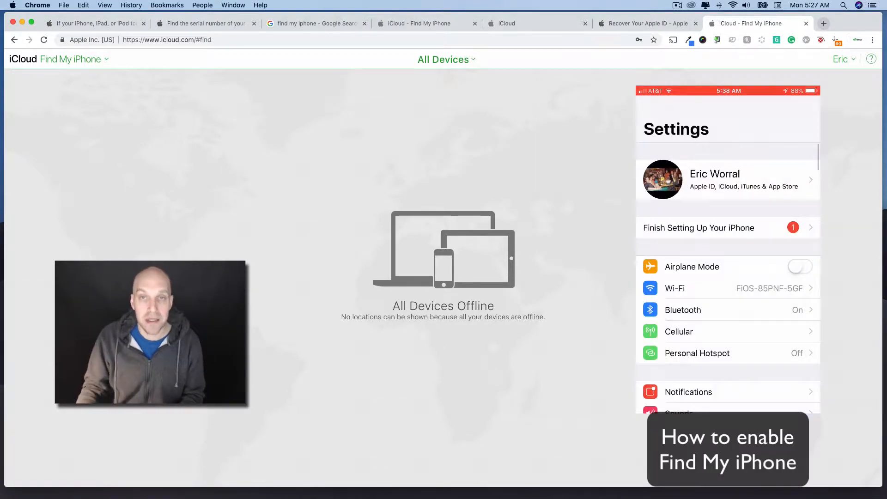
pyautogui.click(727, 179)
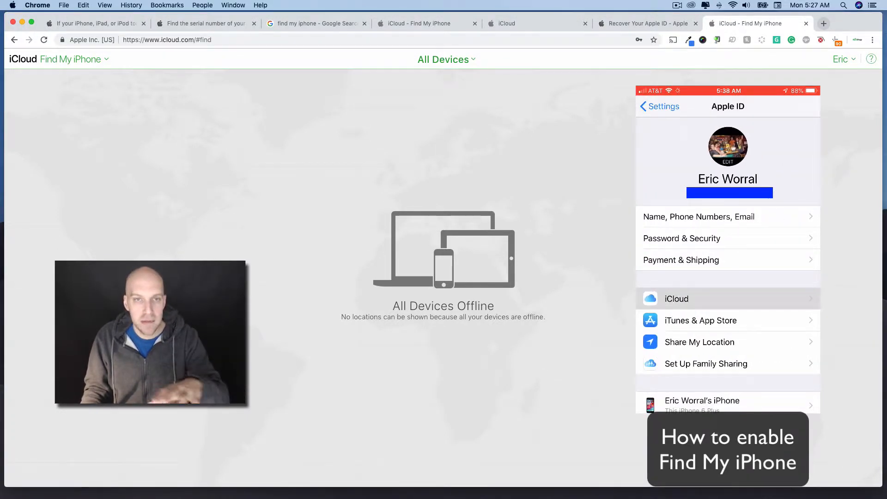
pyautogui.click(677, 298)
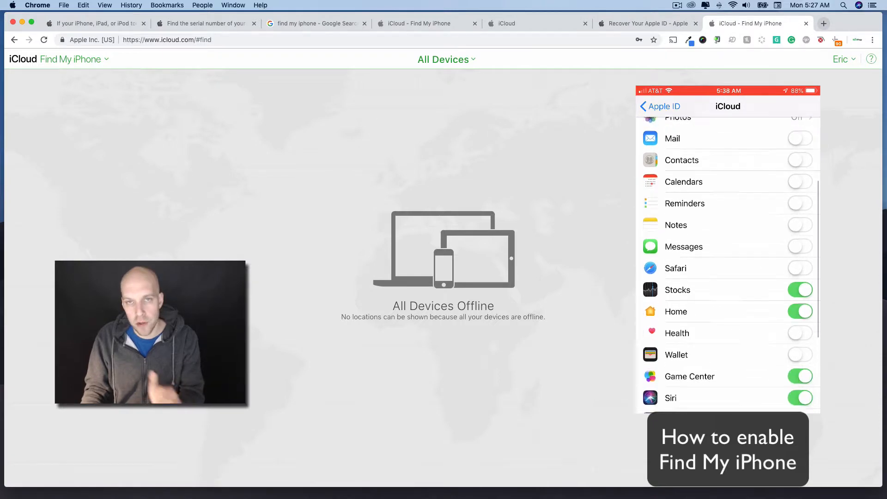
pyautogui.scroll(-3)
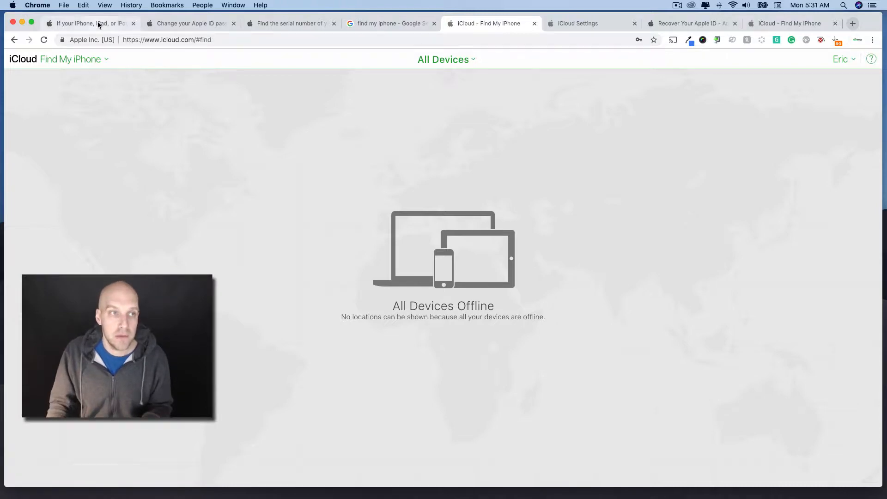
# Step: Follow the support article's password-change link through to the Apple ID account site
pyautogui.click(91, 23)
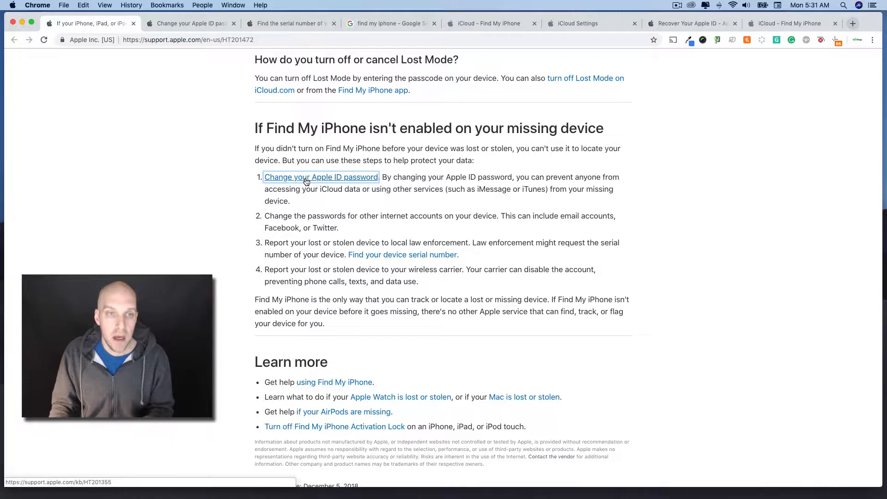
pyautogui.click(321, 177)
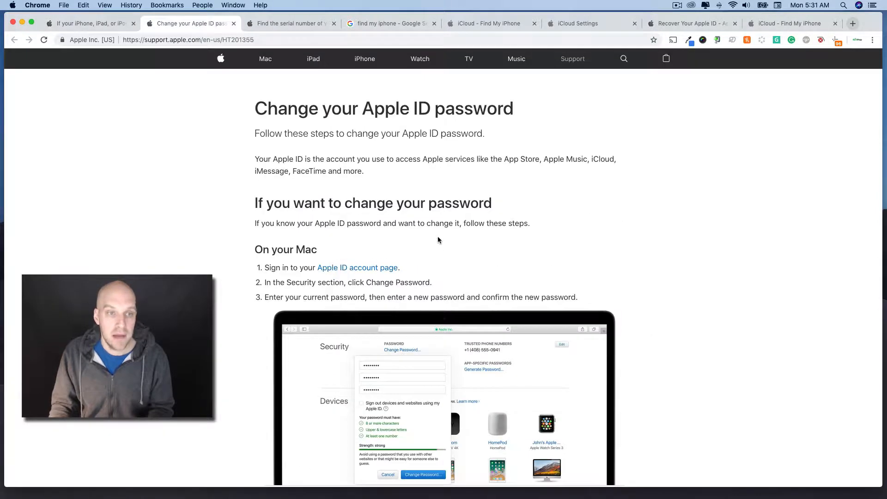
pyautogui.scroll(-3)
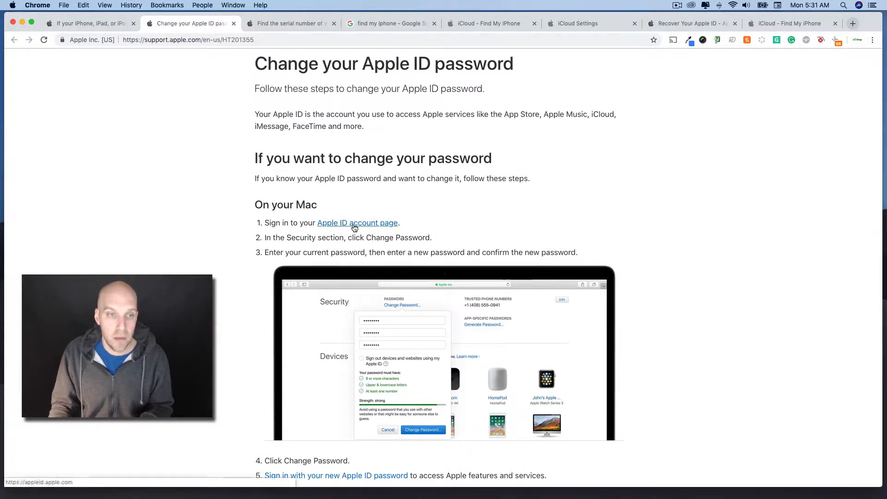
pyautogui.moveTo(357, 223)
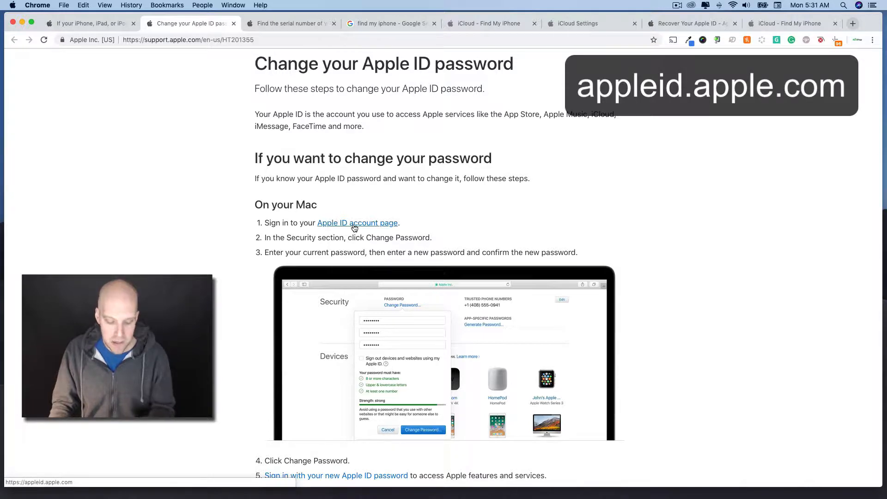
pyautogui.click(356, 222)
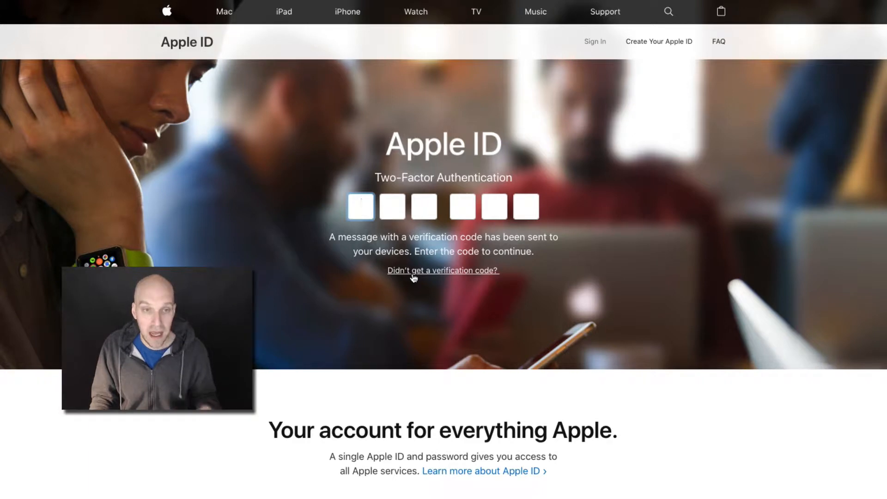
pyautogui.moveTo(466, 276)
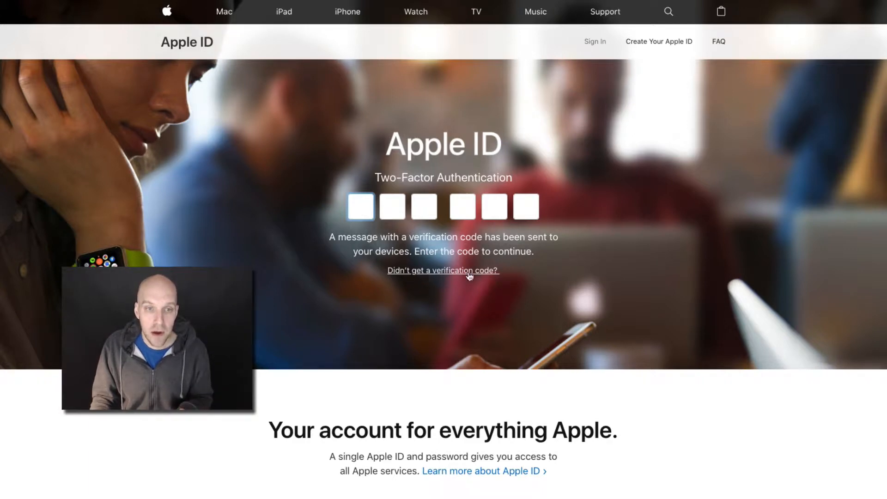
# Step: Use 'Didn't get a verification code?' and More Options to reach the offline-device code instructions
pyautogui.click(442, 271)
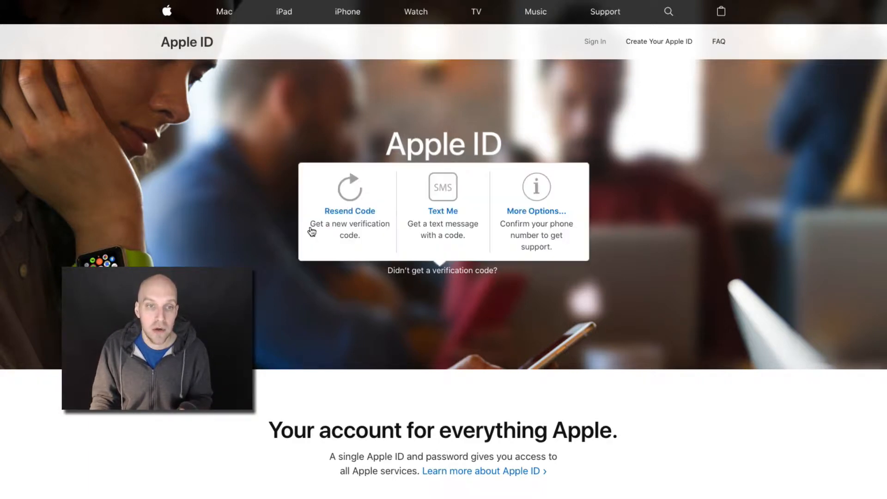
pyautogui.moveTo(546, 213)
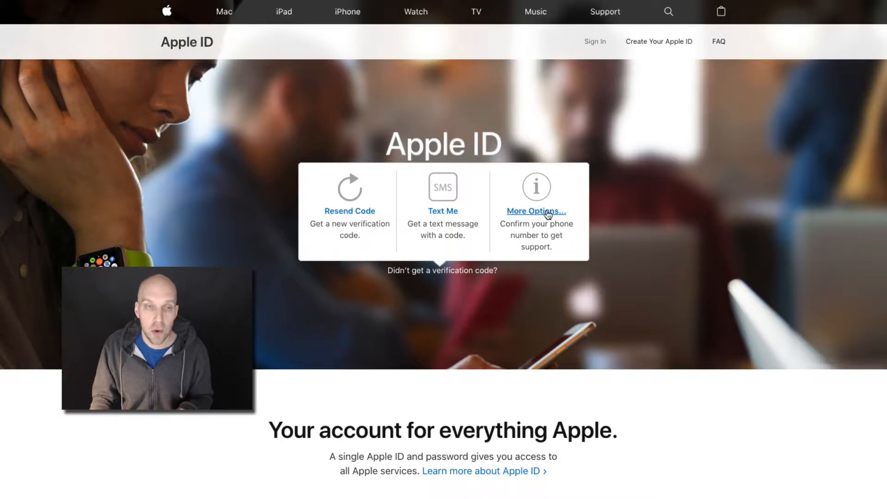
pyautogui.click(535, 211)
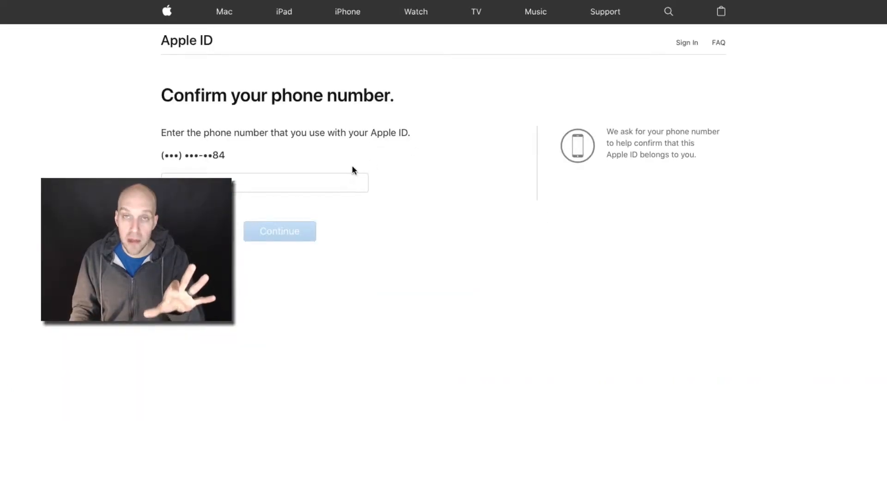
pyautogui.click(279, 231)
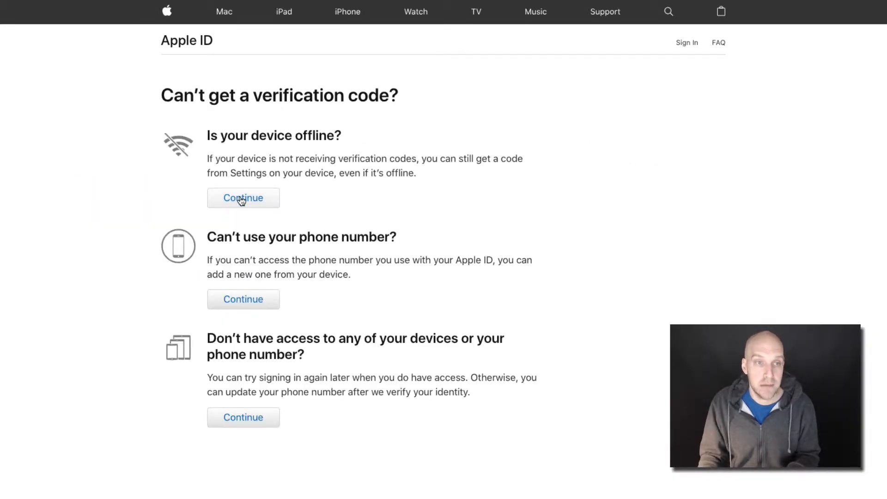
pyautogui.click(243, 198)
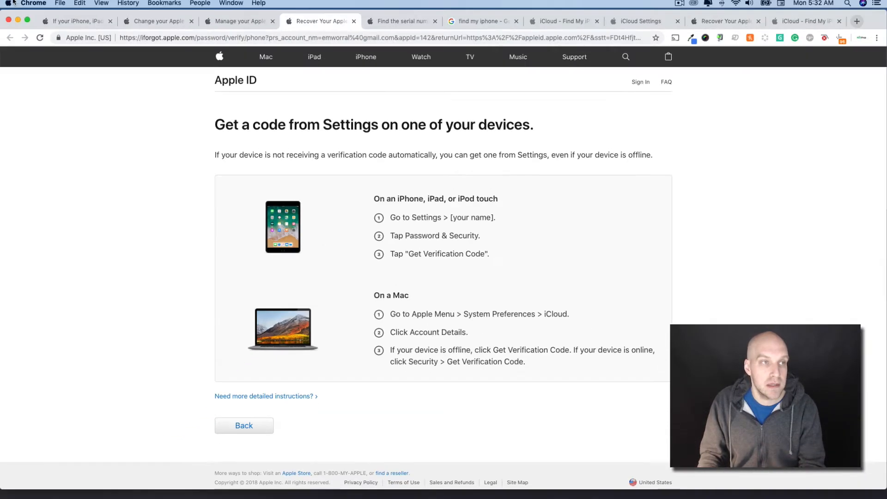
# Step: In System Preferences iCloud Account Details, view Security and get a verification code
pyautogui.click(8, 4)
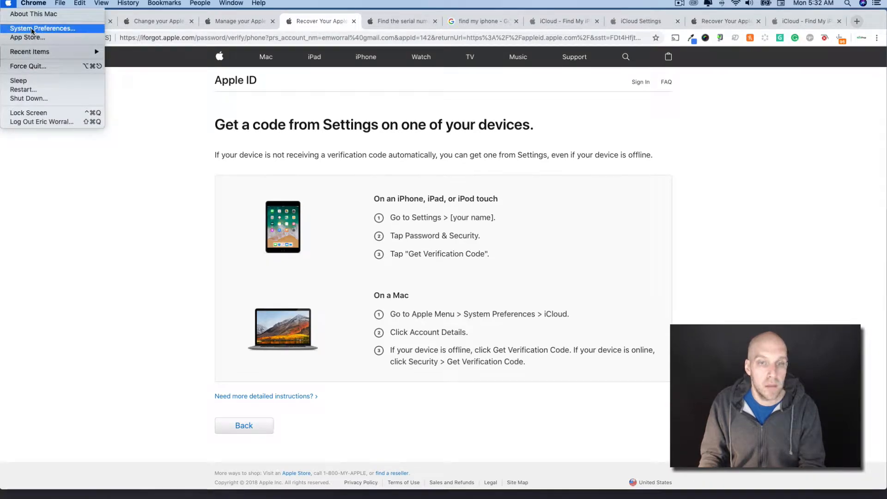
pyautogui.click(41, 28)
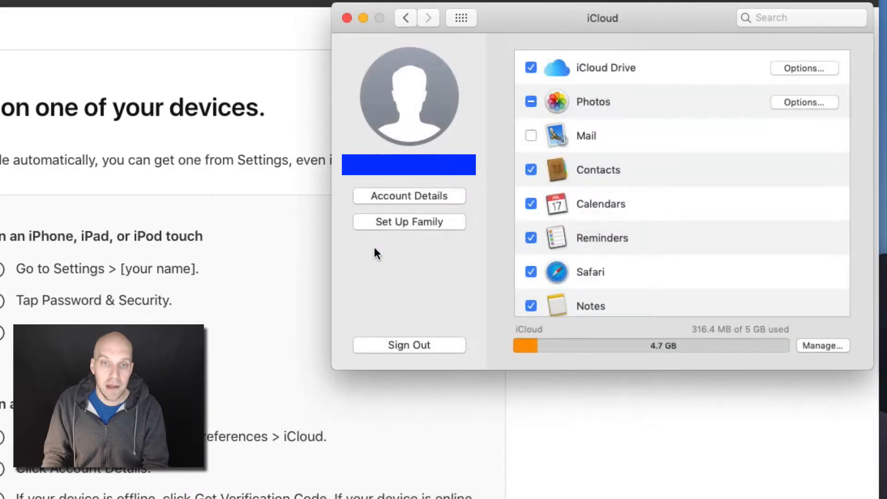
pyautogui.click(408, 196)
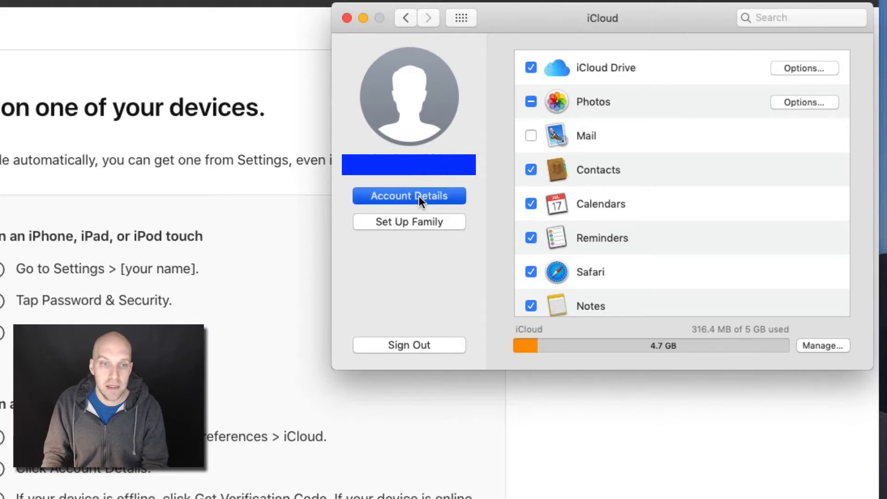
pyautogui.click(408, 195)
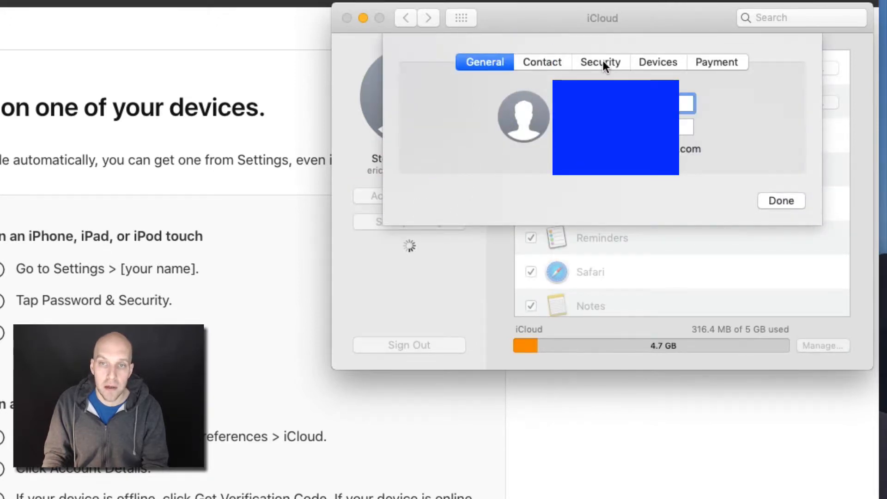
pyautogui.click(601, 62)
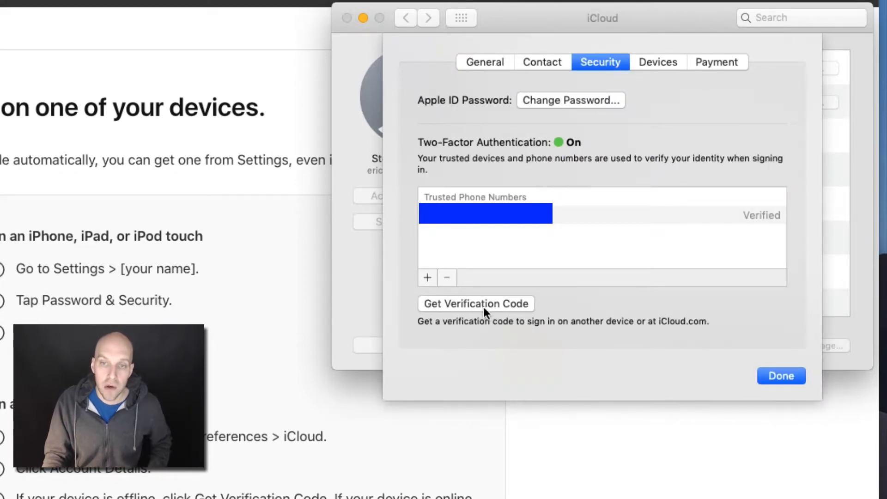
pyautogui.moveTo(453, 306)
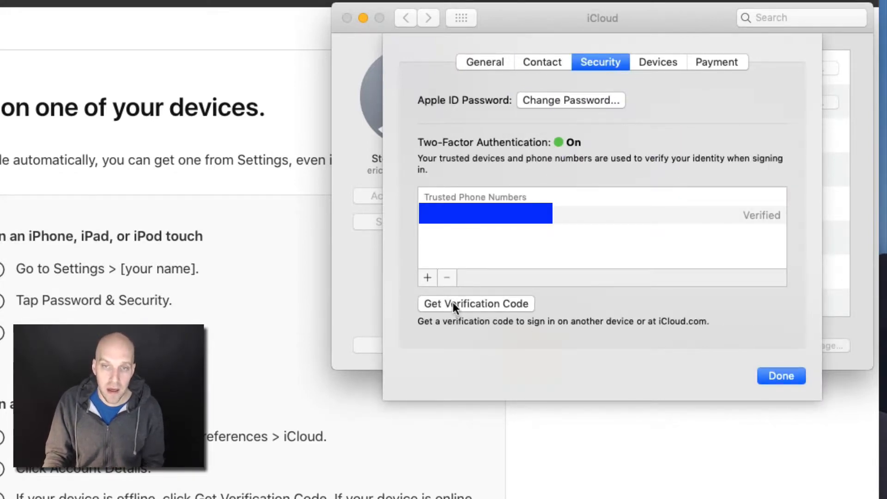
pyautogui.click(476, 303)
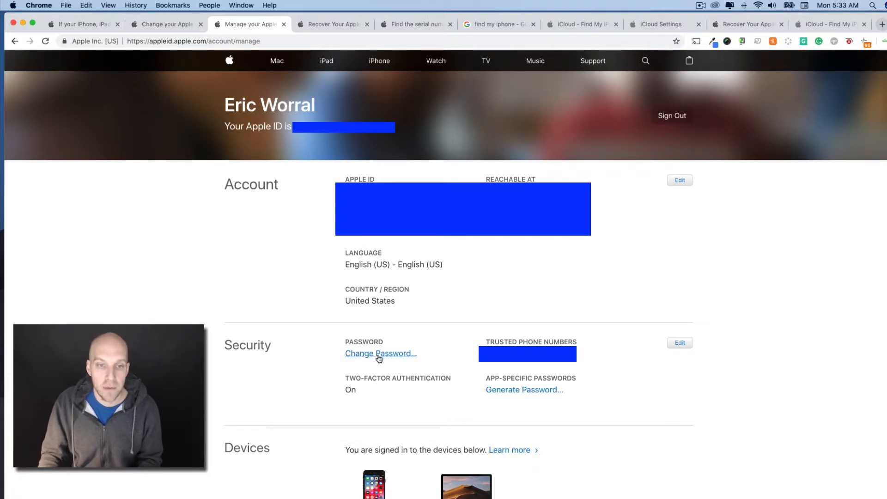
# Step: Choose Change Password on the Apple ID account page
pyautogui.click(381, 353)
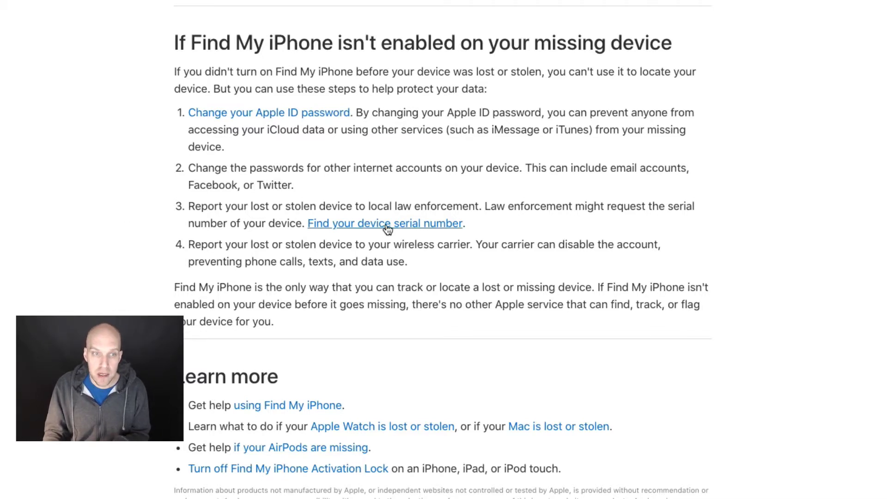
# Step: Read through Apple's guide to finding a device's serial number
pyautogui.click(384, 222)
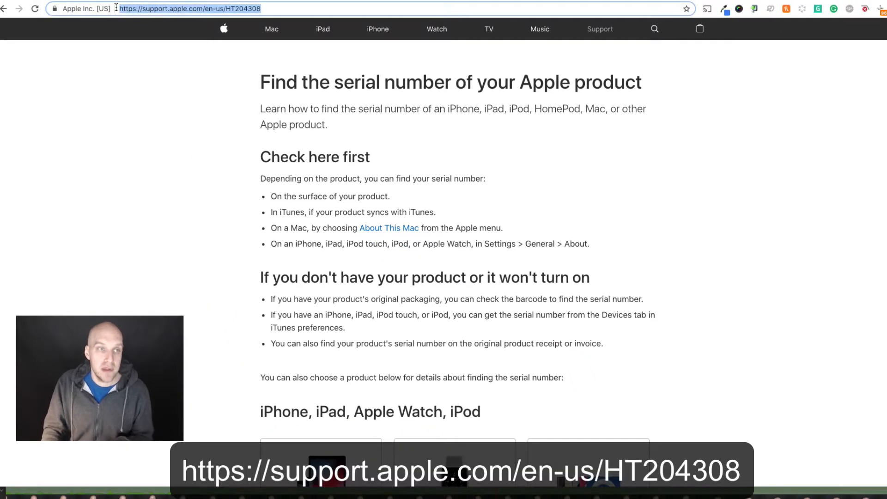
pyautogui.moveTo(127, 148)
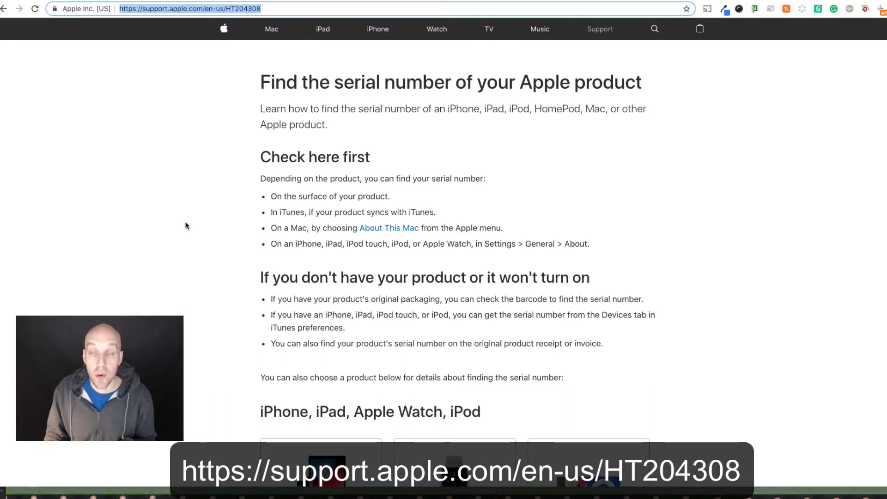
pyautogui.scroll(-3)
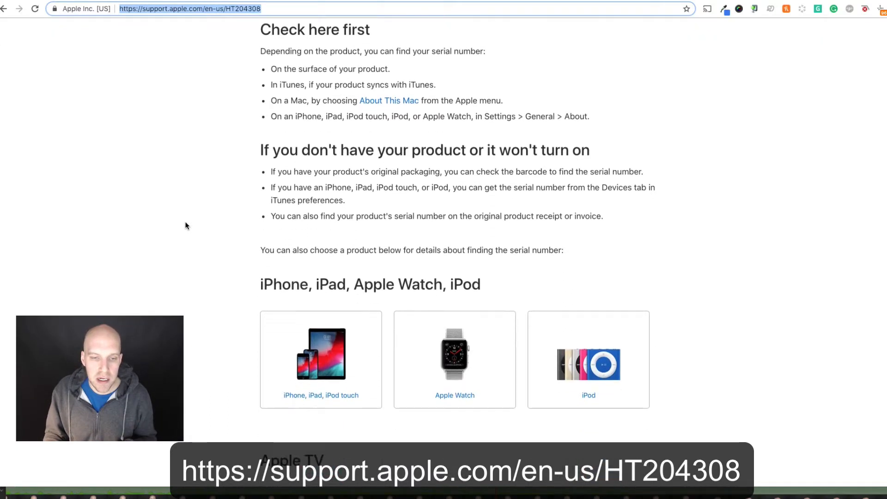
pyautogui.scroll(-3)
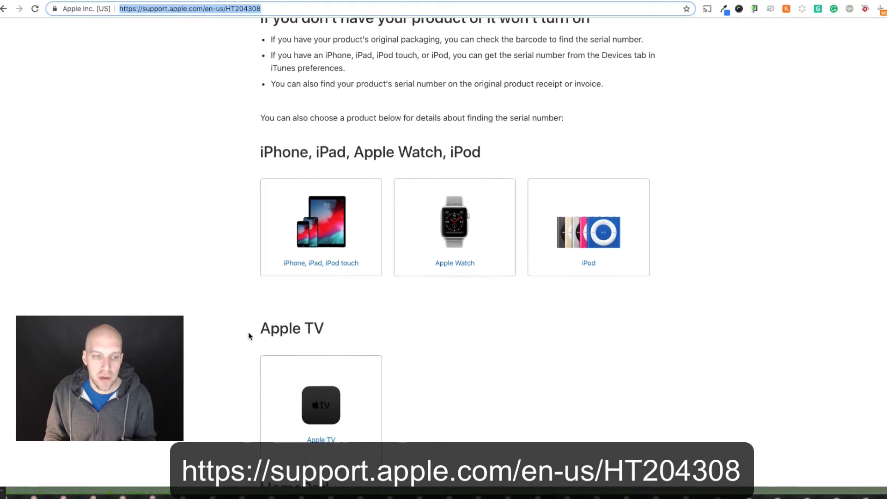
pyautogui.scroll(-3)
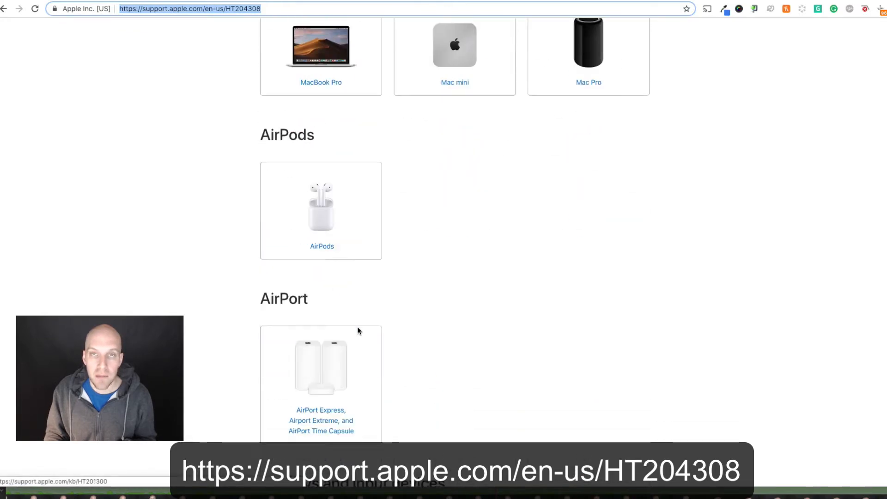
pyautogui.scroll(-3)
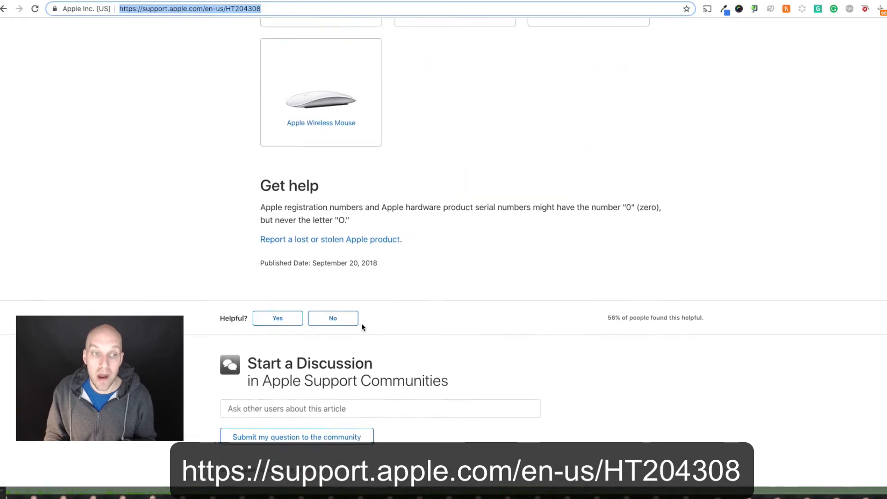
pyautogui.scroll(3)
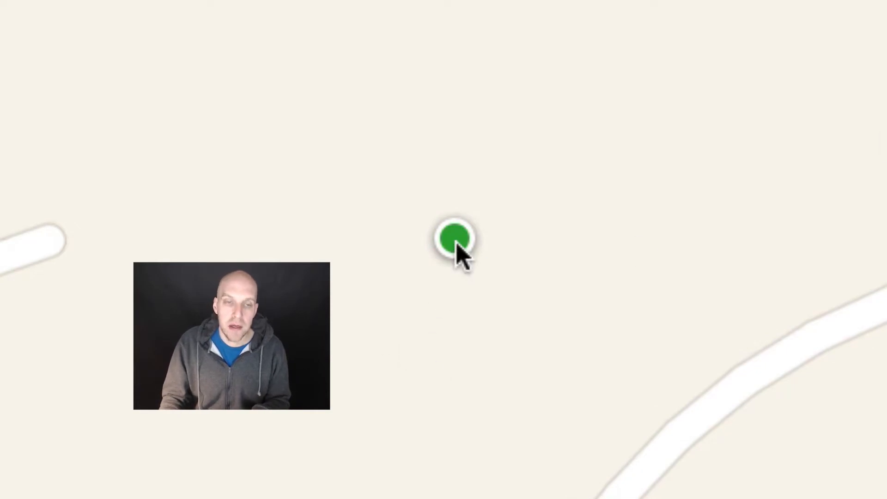
# Step: Select the iPhone's map dot, view its details and start Lost Mode
pyautogui.click(456, 238)
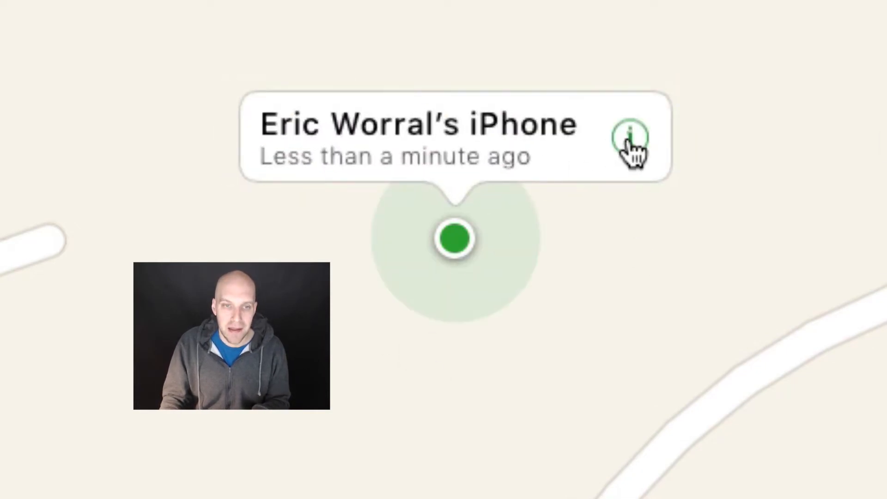
pyautogui.click(628, 135)
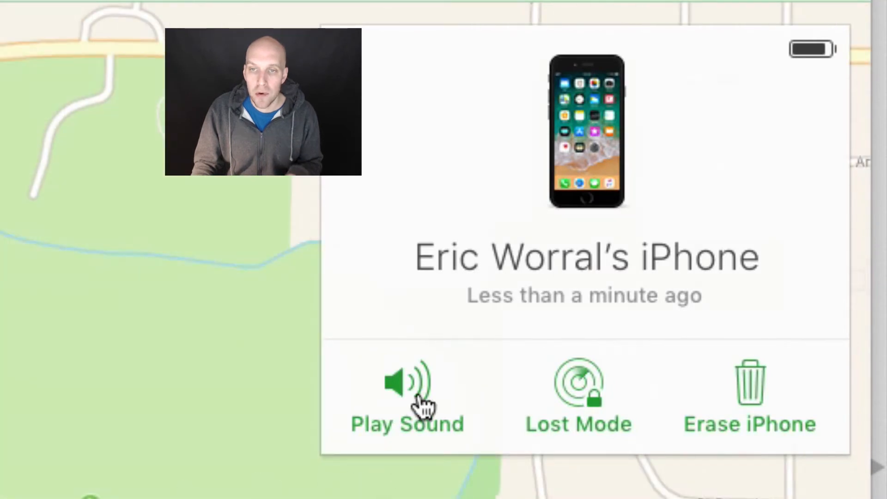
pyautogui.moveTo(407, 390)
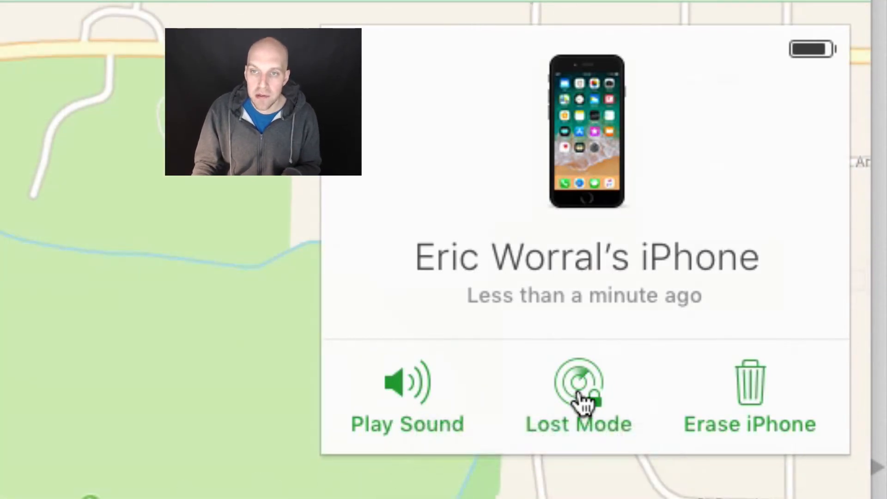
pyautogui.click(578, 390)
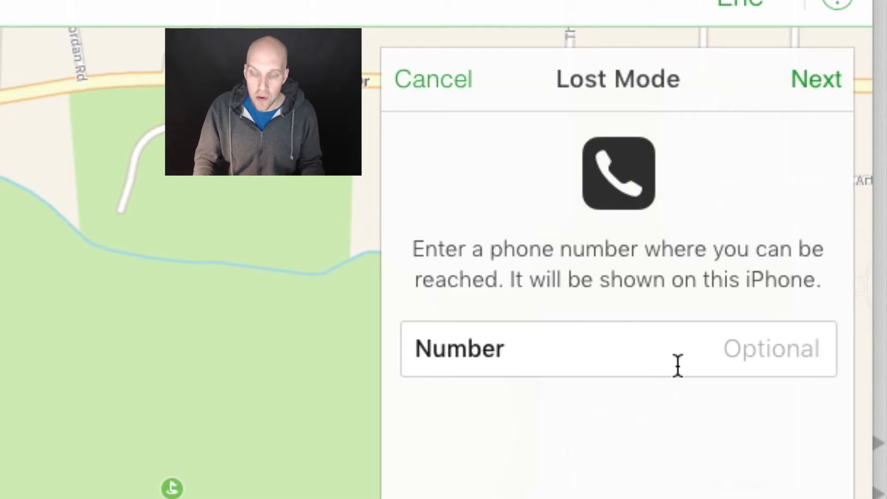
# Step: Enter contact number 867-5309, keep the default message and activate Lost Mode
pyautogui.write('867')
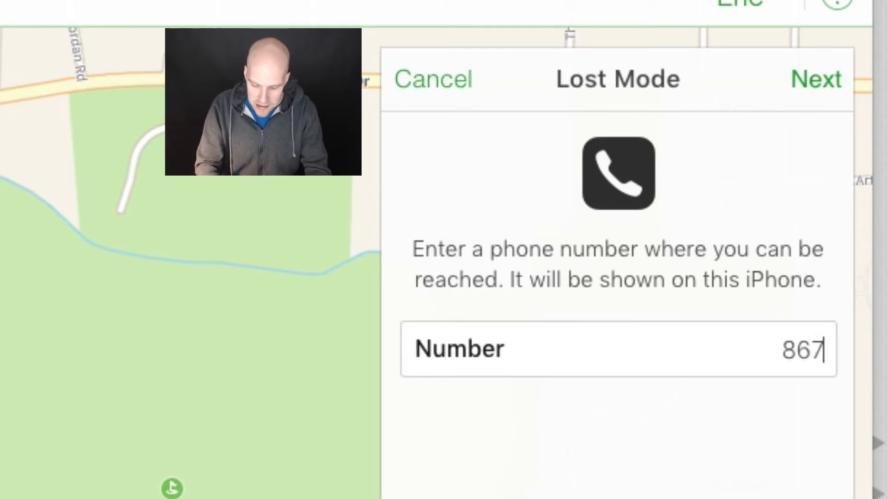
pyautogui.write('5309')
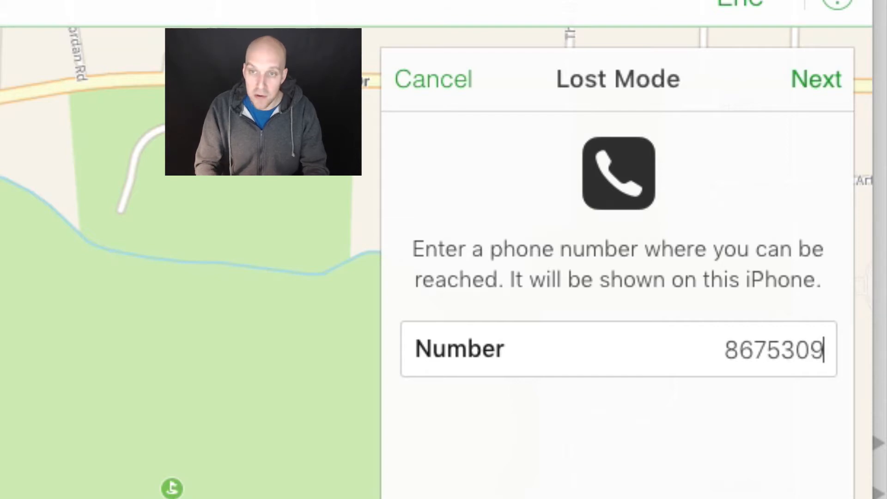
pyautogui.click(814, 78)
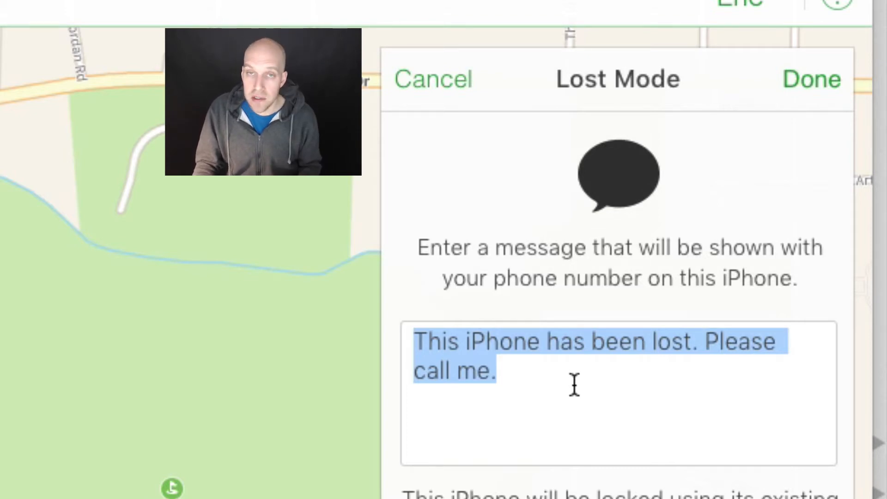
pyautogui.click(811, 80)
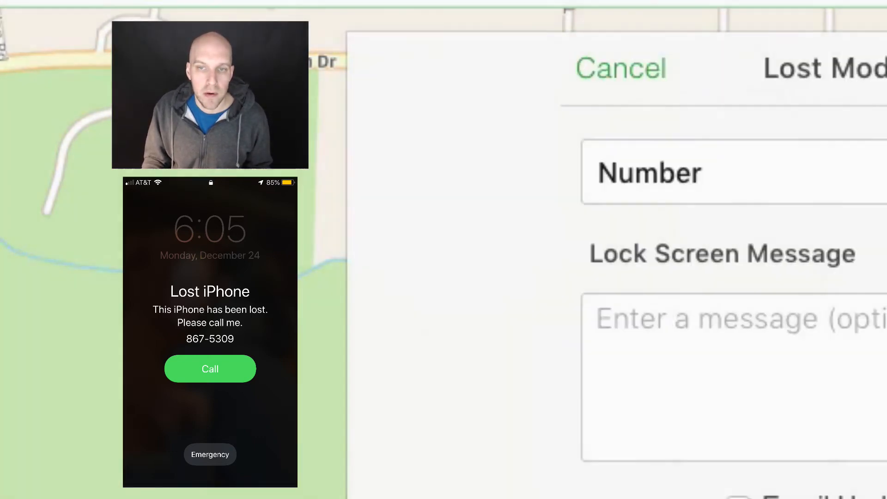
# Step: Close the Lost Mode panel and point to Erase iPhone in the device options
pyautogui.click(620, 67)
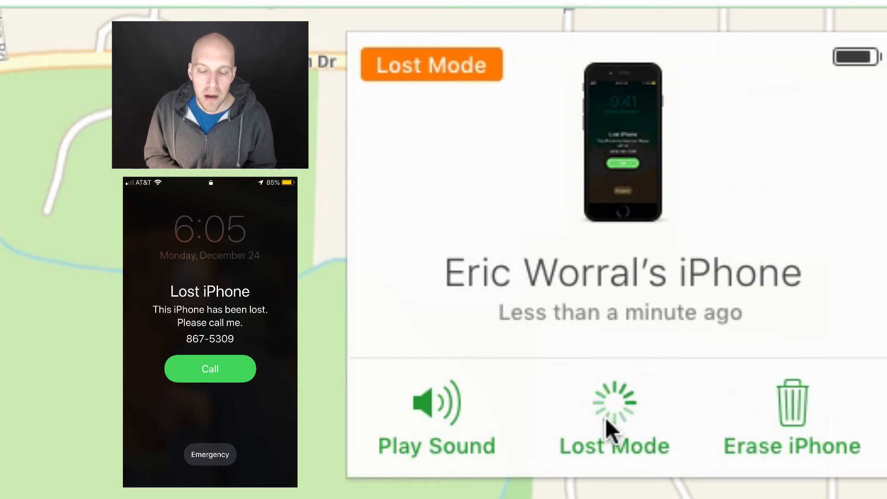
pyautogui.click(613, 407)
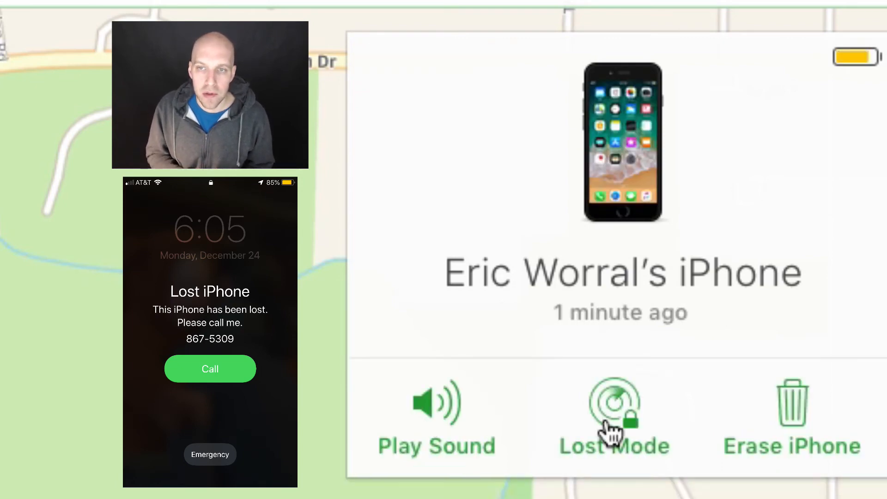
pyautogui.moveTo(819, 420)
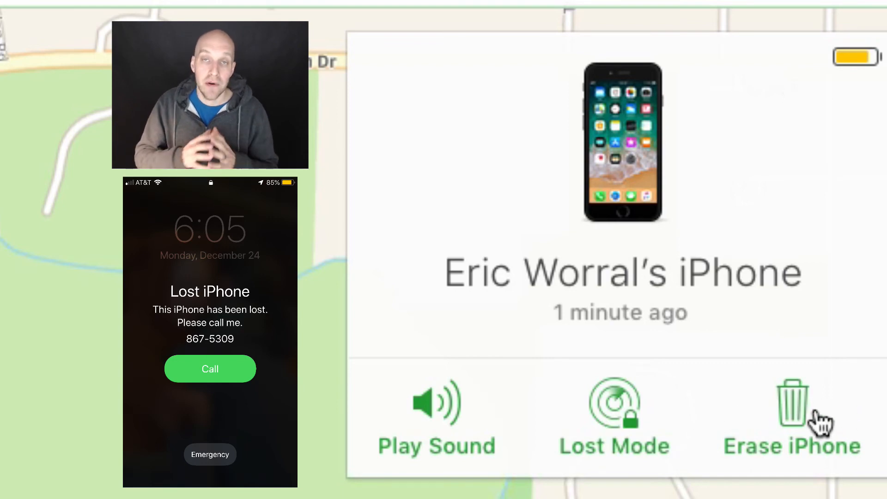